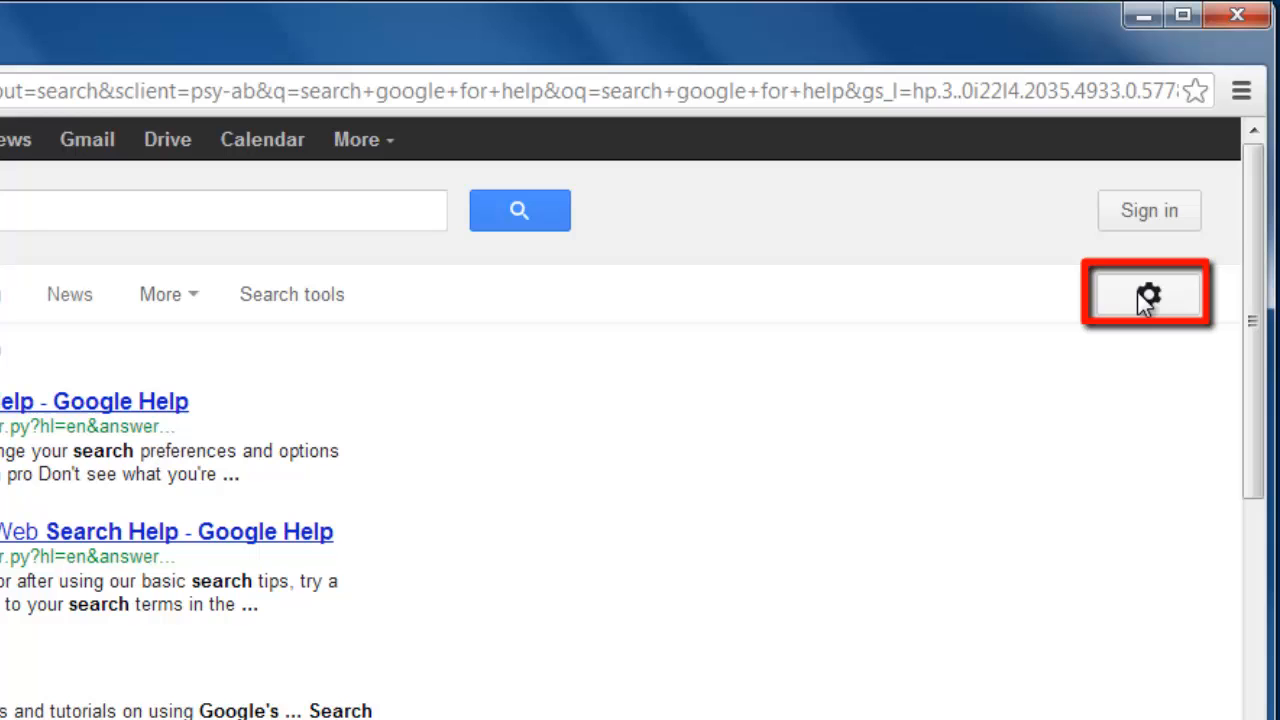
Open the Advanced Search form from the results page's gear menu
{"action": "left_click", "coordinate": [1148, 294]}
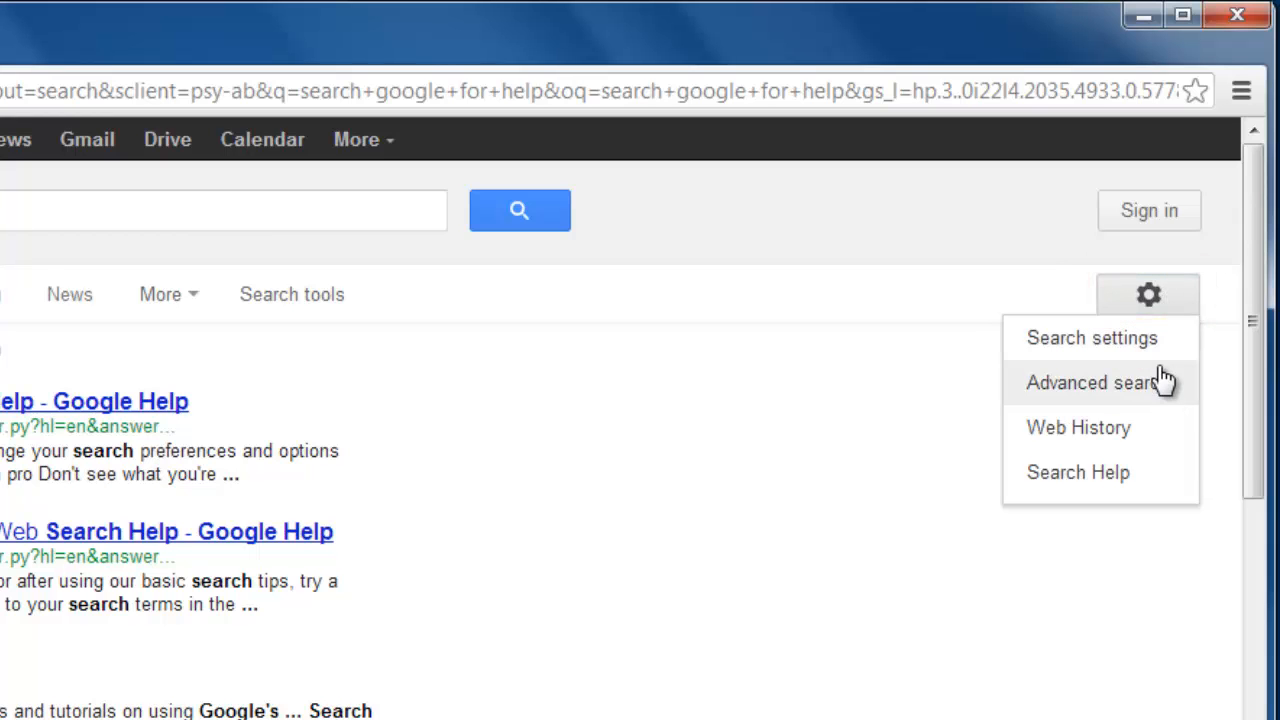
{"action": "left_click", "coordinate": [1088, 382]}
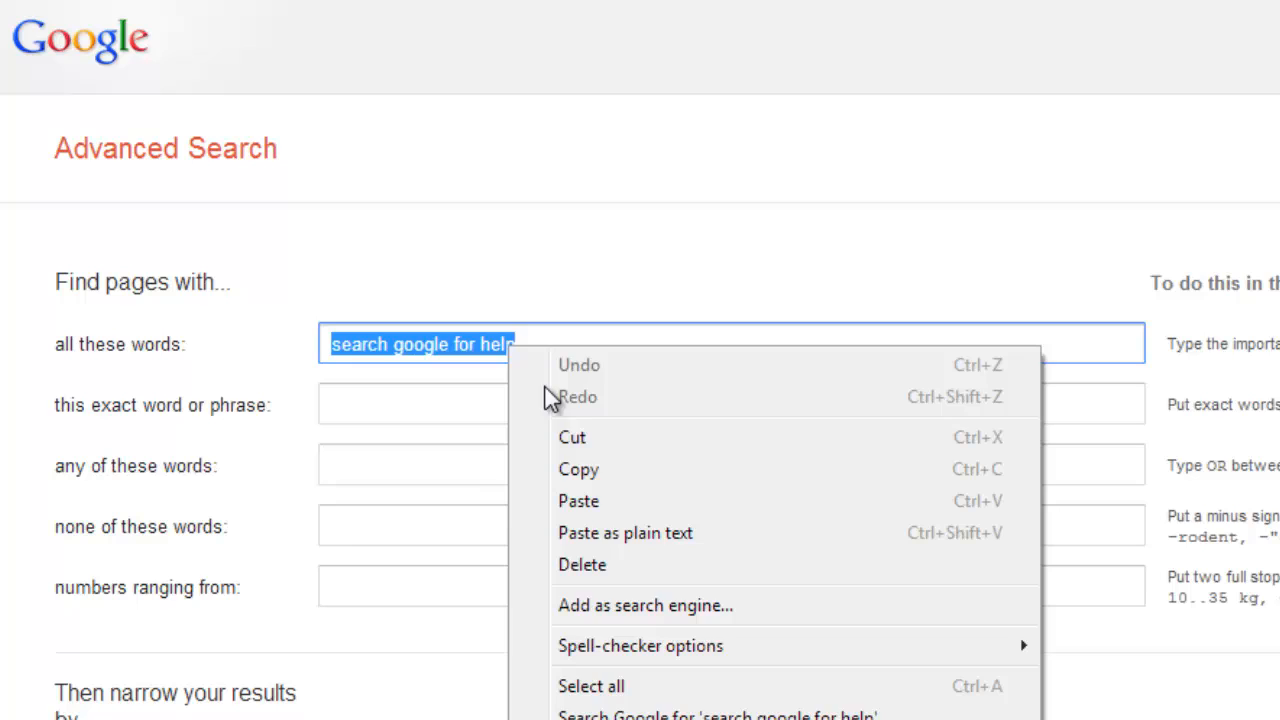
Move 'search google for help' into the 'this exact word or phrase' field, leaving all-words empty
{"action": "left_click", "coordinate": [660, 404]}
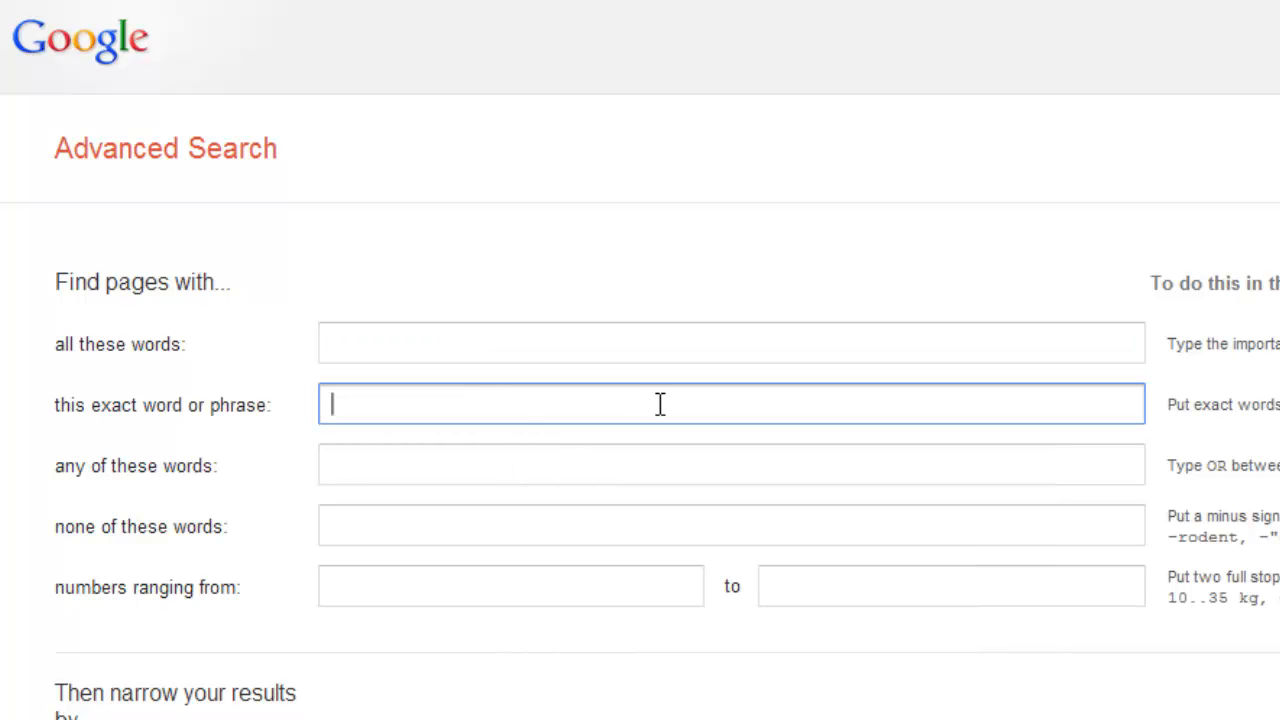
{"action": "right_click", "coordinate": [660, 404]}
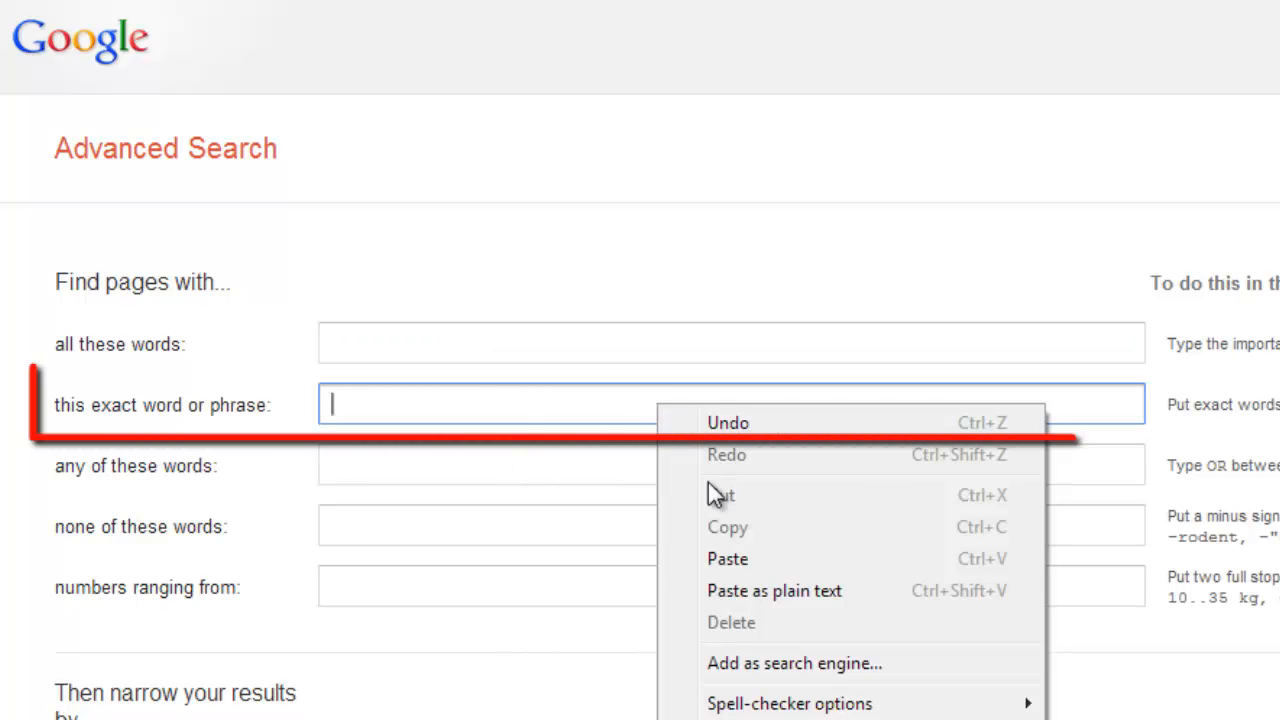
{"action": "type", "text": "search google for help"}
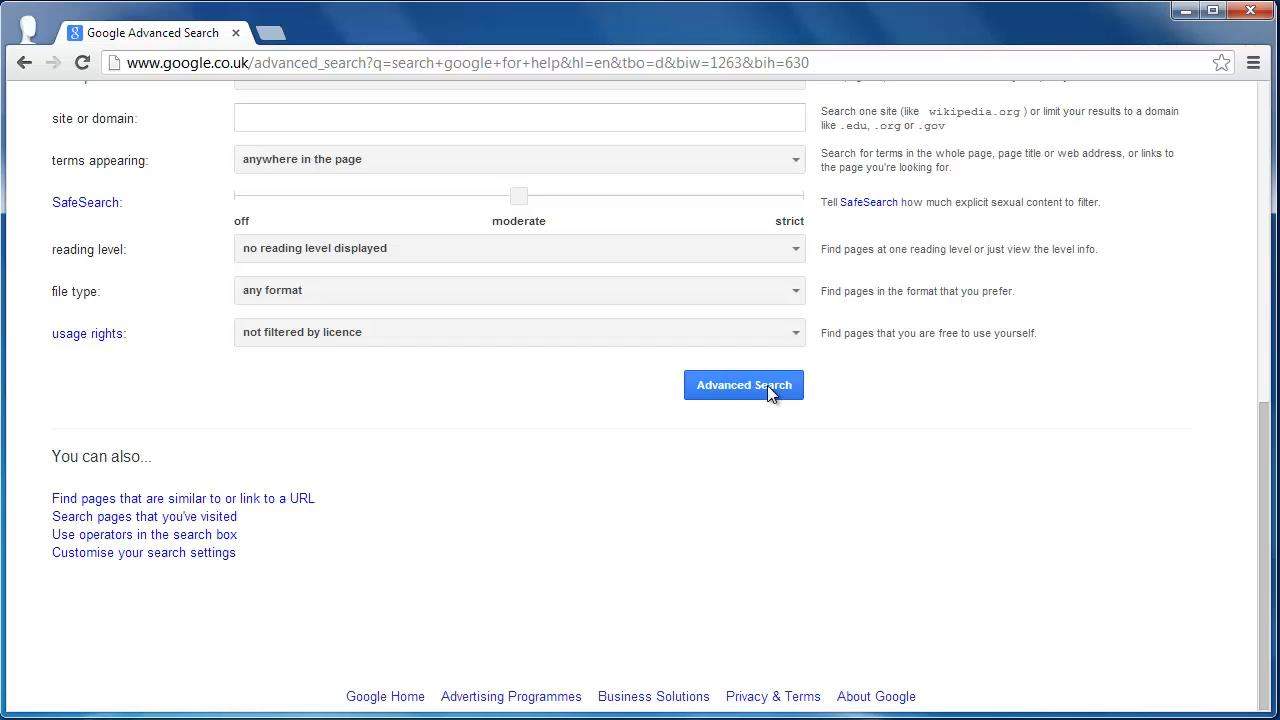
Run the advanced search and scroll through the exact-phrase results for "search google for help"
{"action": "left_click", "coordinate": [744, 384]}
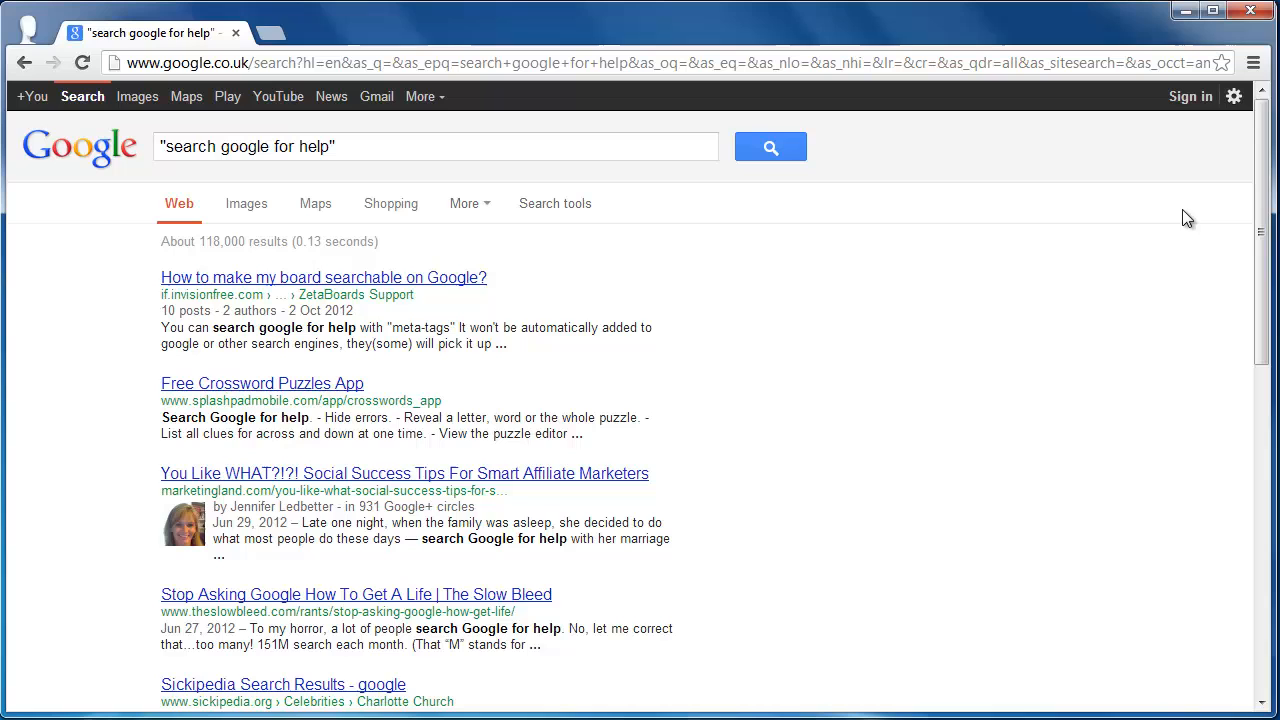
{"action": "scroll", "scroll_direction": "down", "scroll_amount": 3}
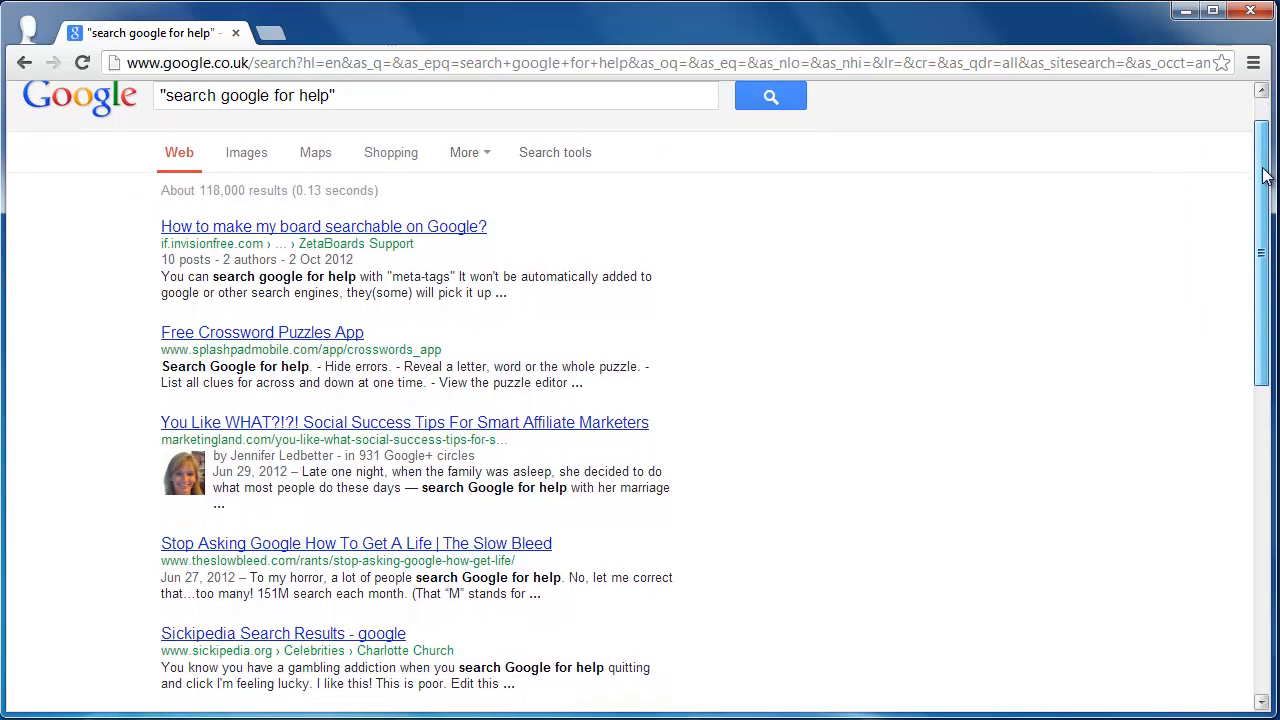
{"action": "scroll", "scroll_direction": "down", "scroll_amount": 3}
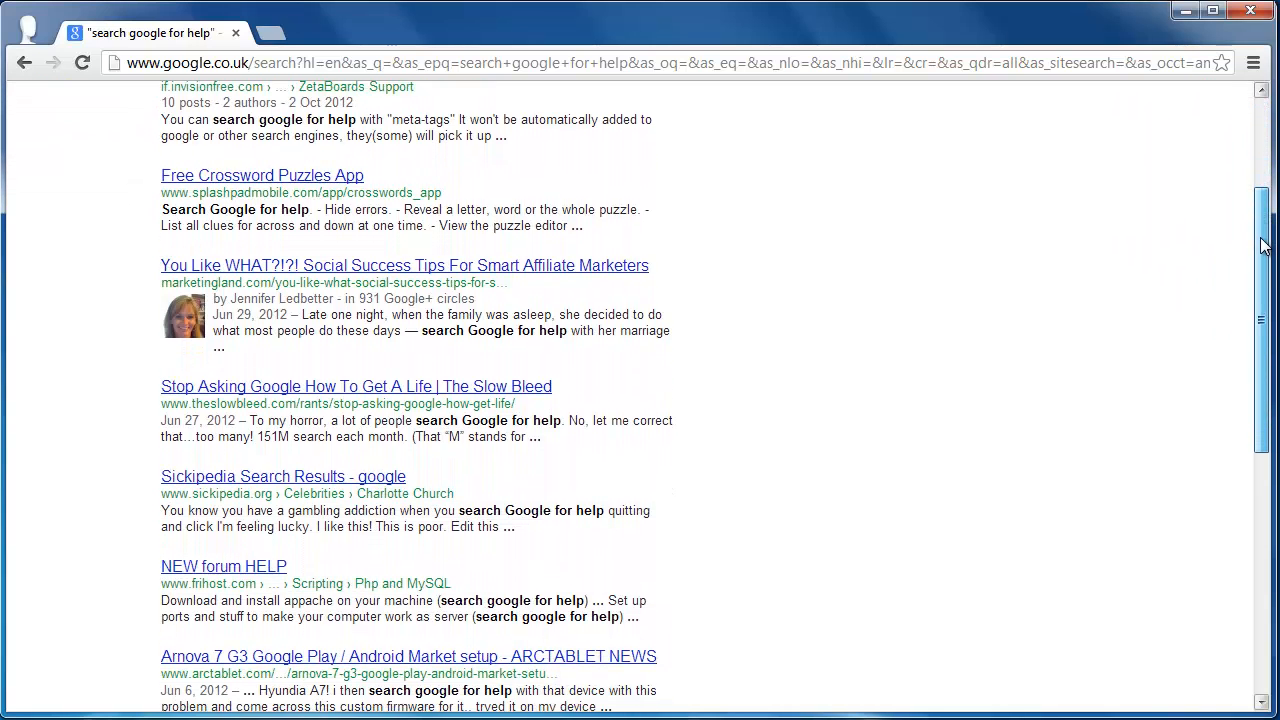
{"action": "scroll", "scroll_direction": "down", "scroll_amount": 3}
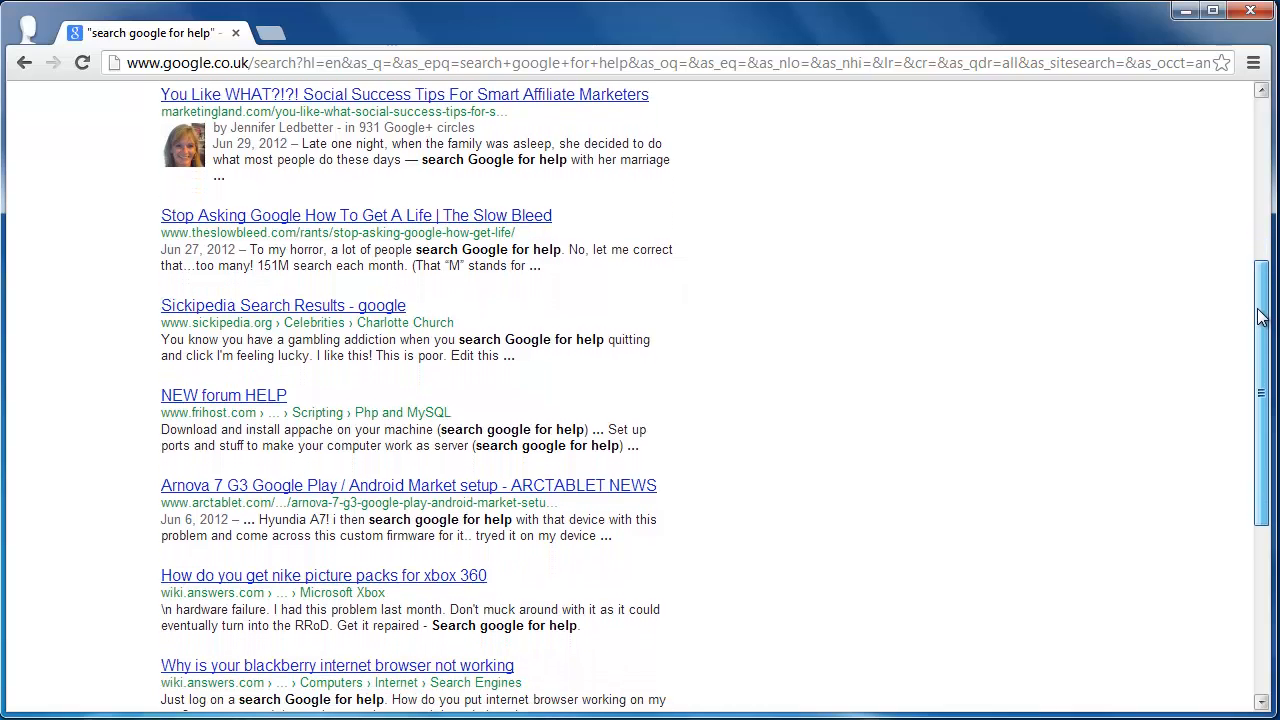
{"action": "scroll", "scroll_direction": "down", "scroll_amount": 3}
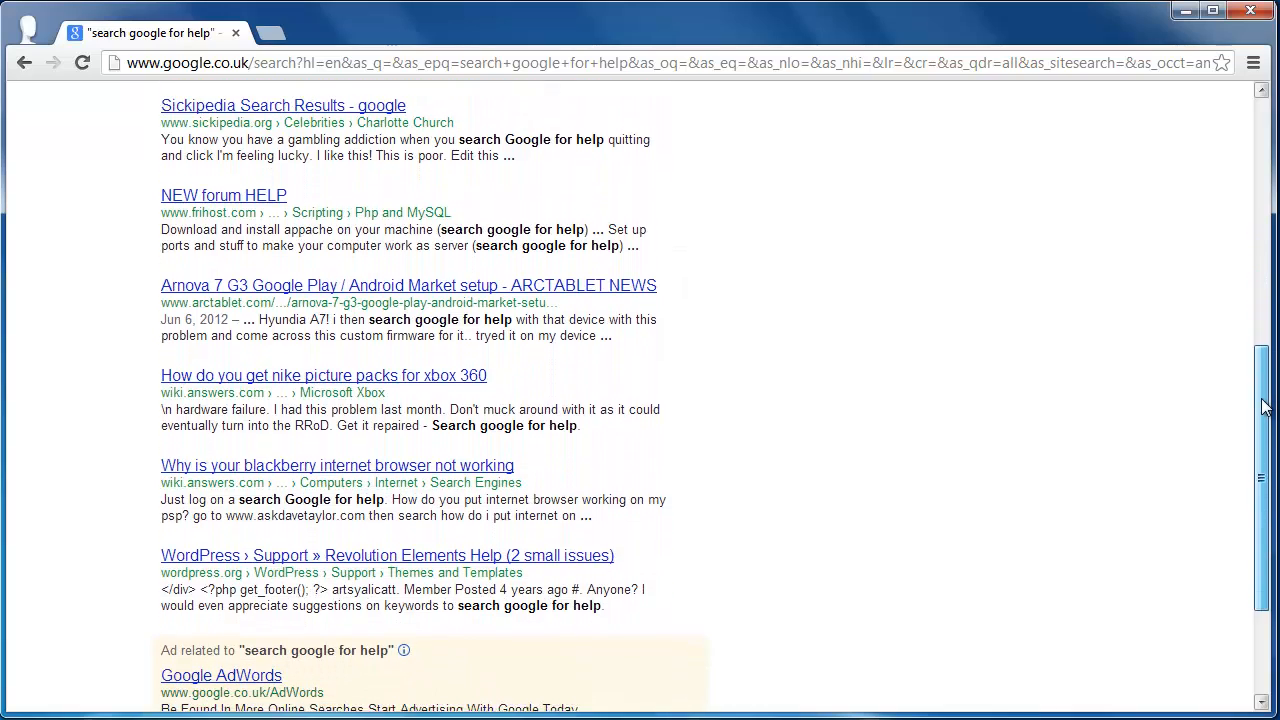
{"action": "scroll", "scroll_direction": "down", "scroll_amount": 3}
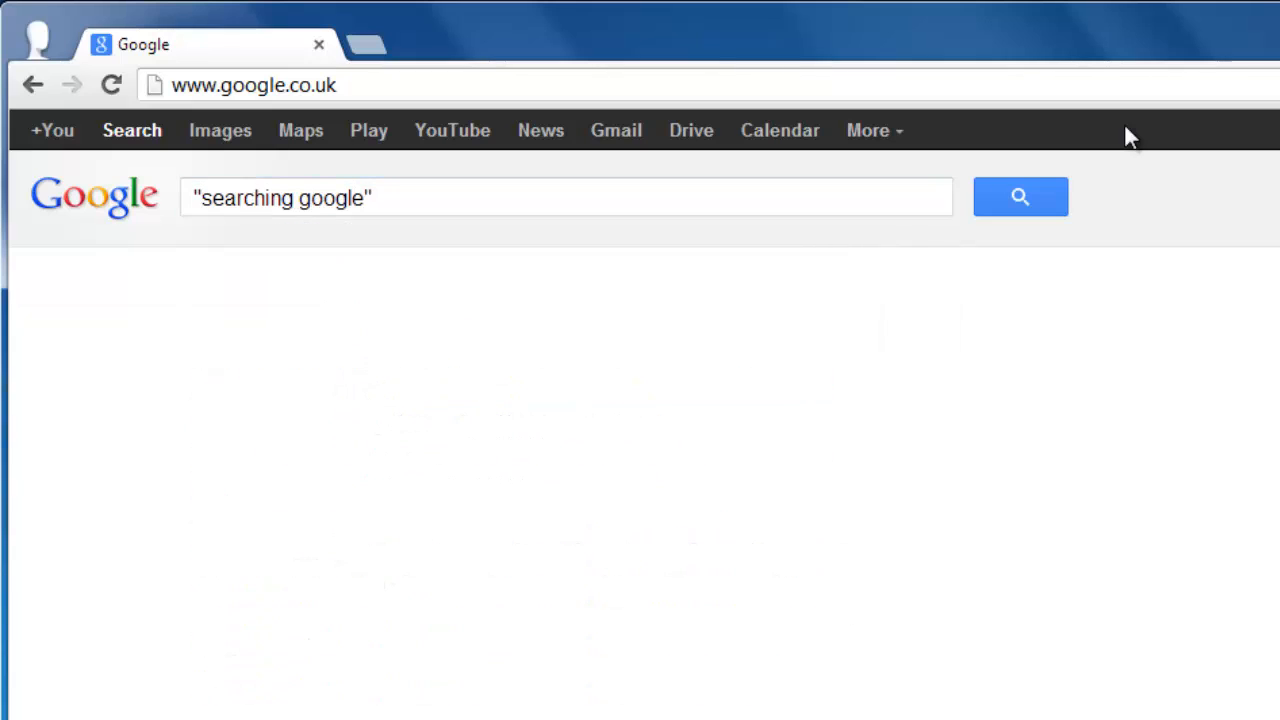
Search google.co.uk for "searching google" in quotes to get exact-phrase results
{"action": "left_click", "coordinate": [1020, 198]}
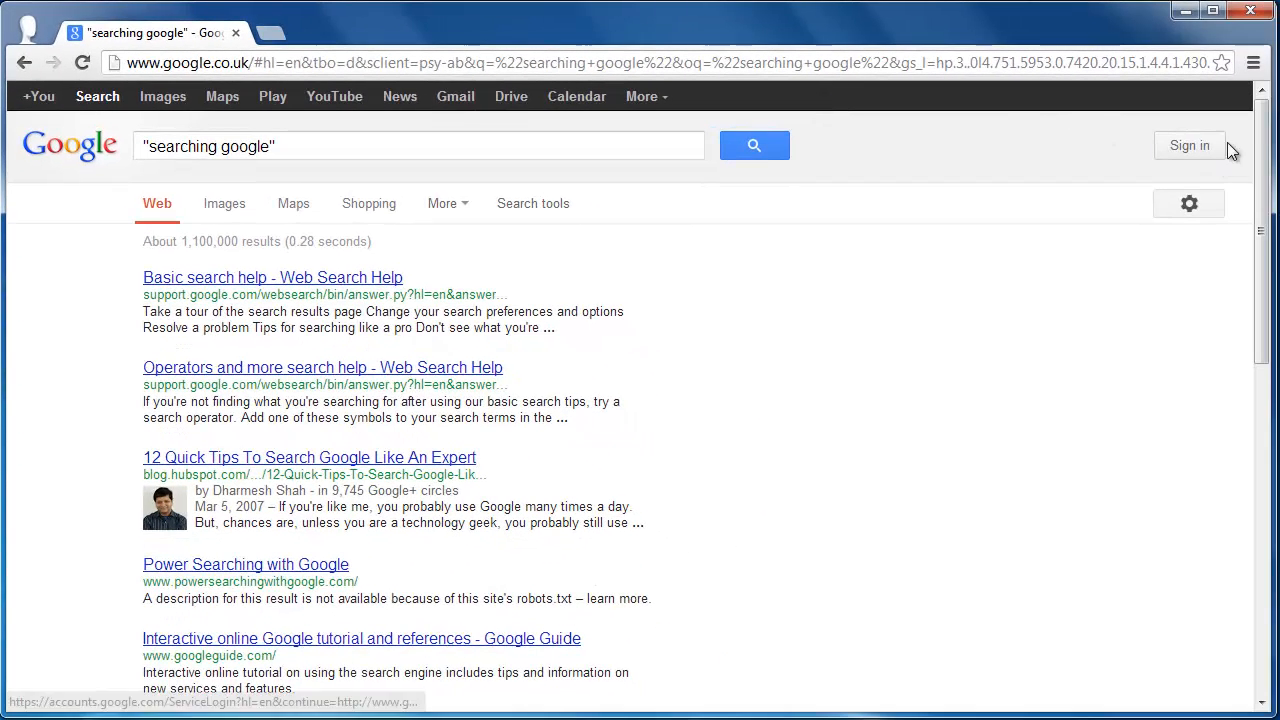